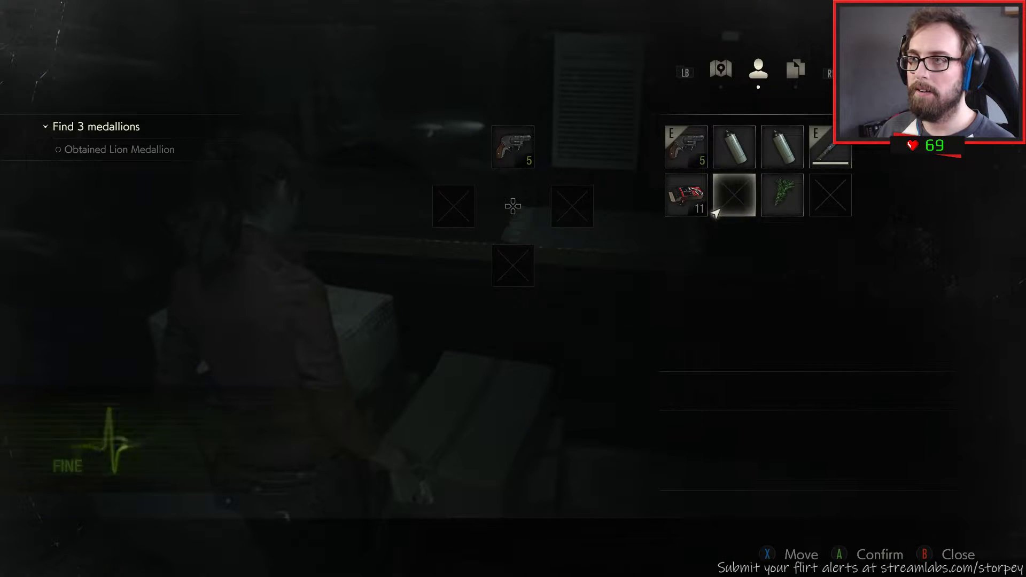
key("b")
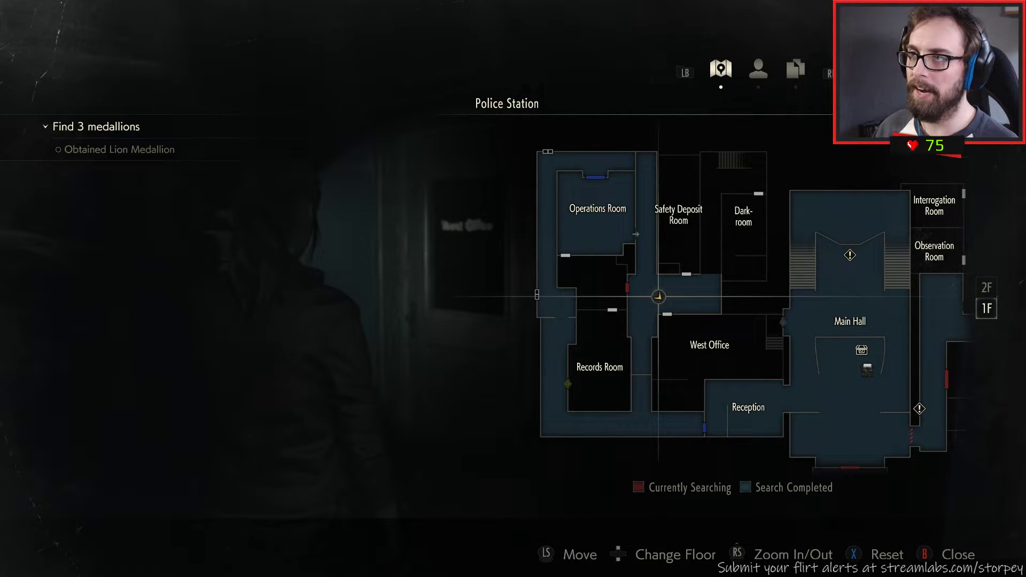
key("b")
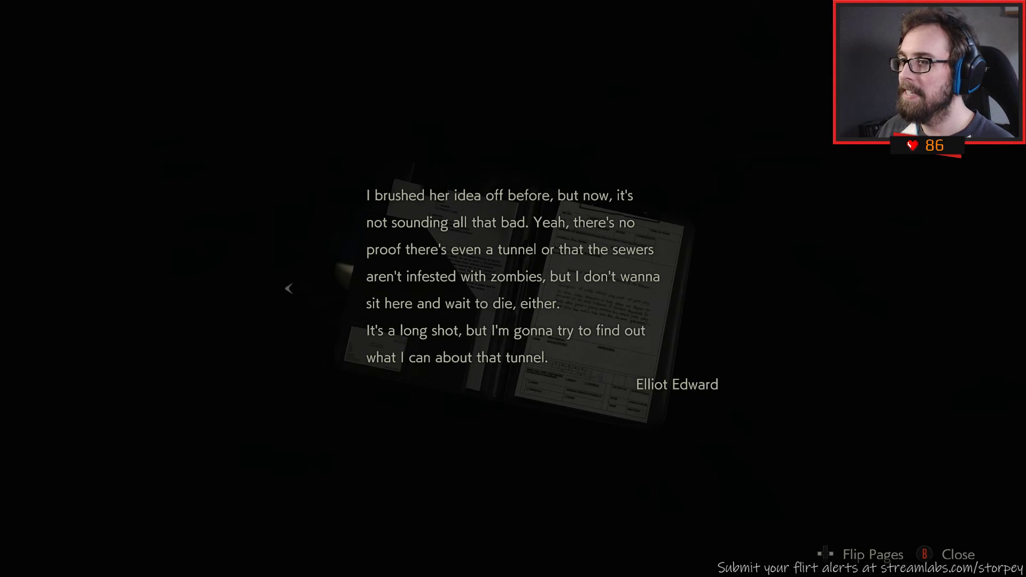
key("b")
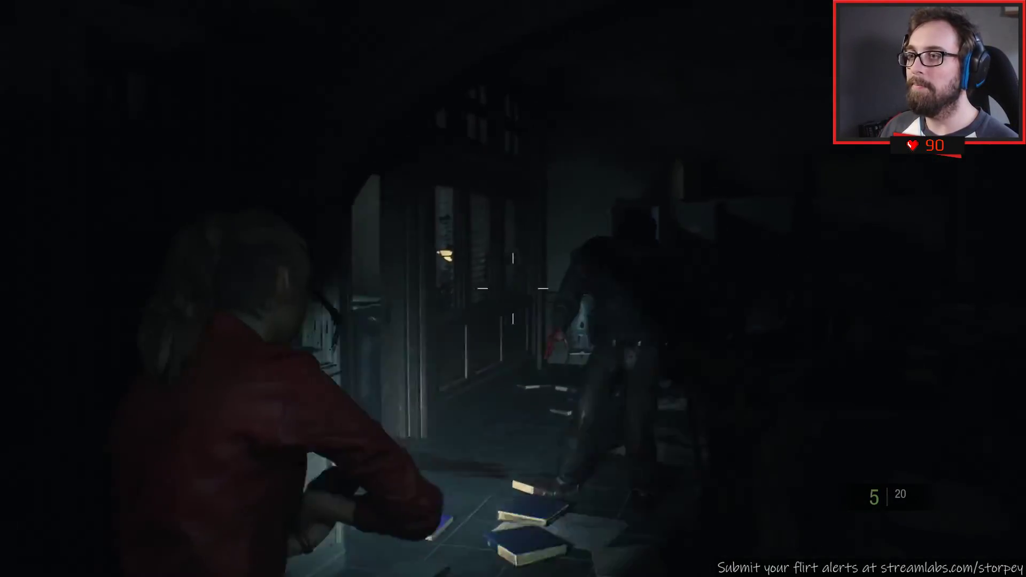